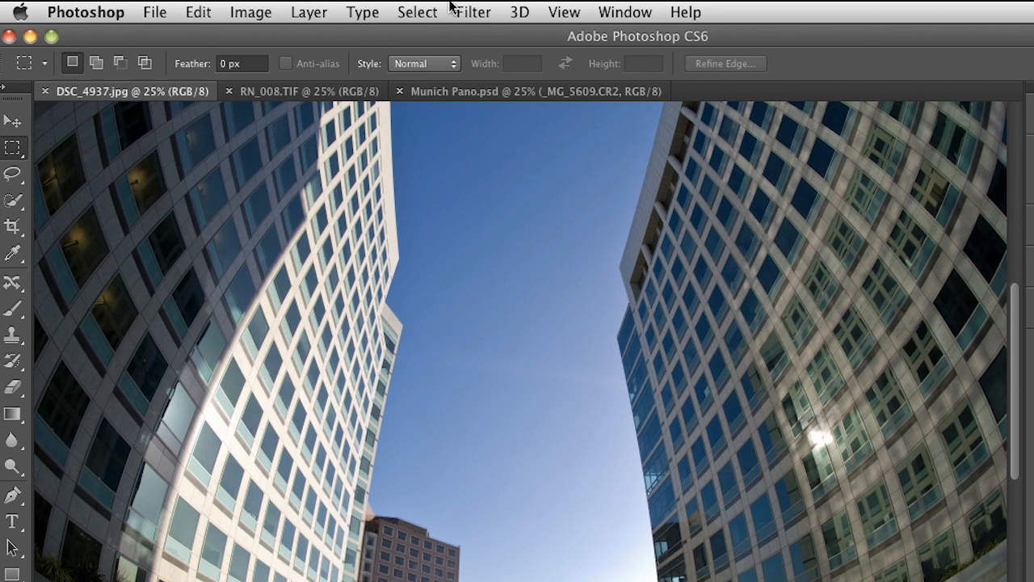
{"action": "mouse_move", "coordinate": [459, 15]}
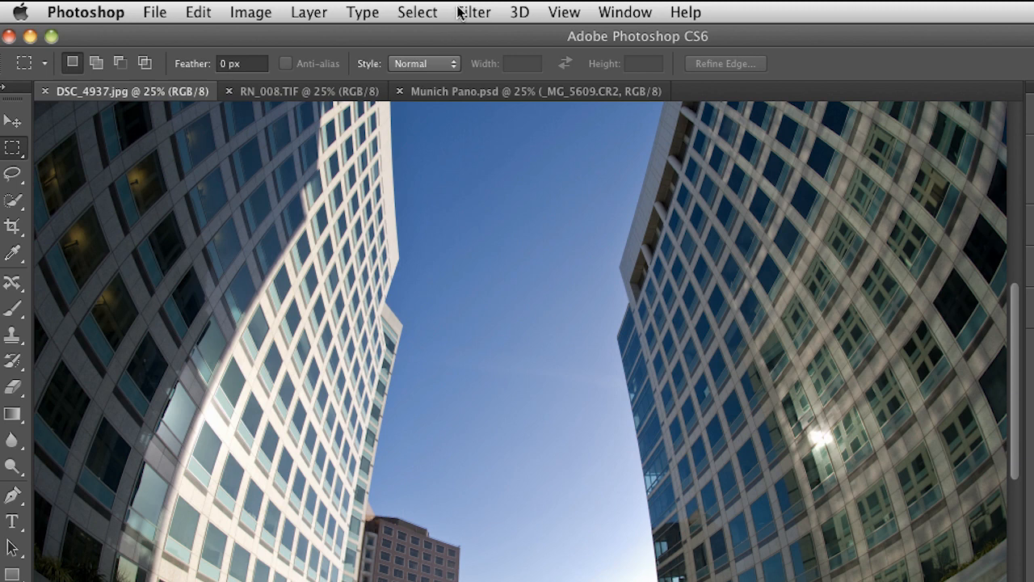
- Launch Filter > Adaptive Wide Angle on the building photo DSC_4937.jpg
{"action": "left_click", "coordinate": [473, 11]}
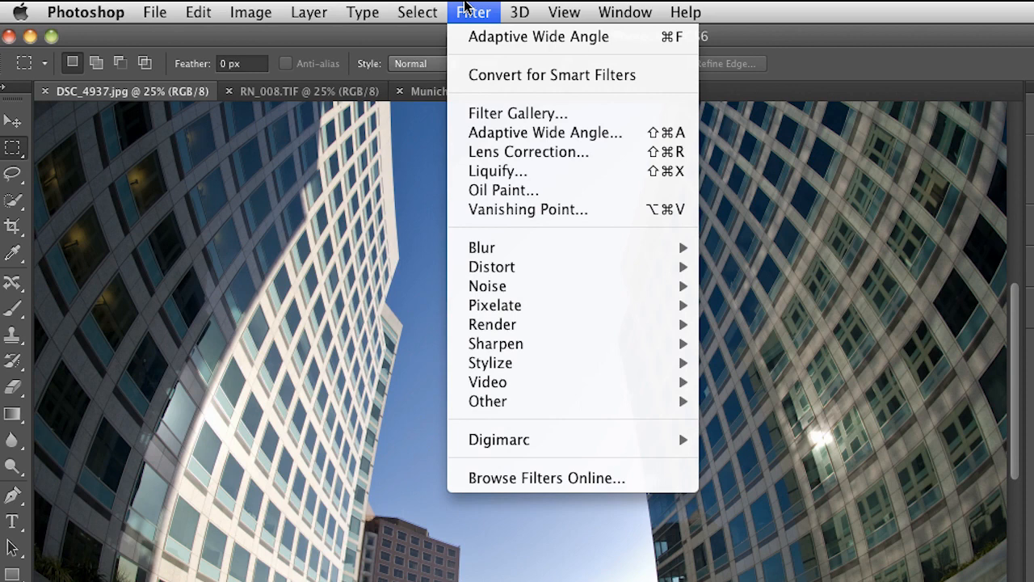
{"action": "mouse_move", "coordinate": [529, 152]}
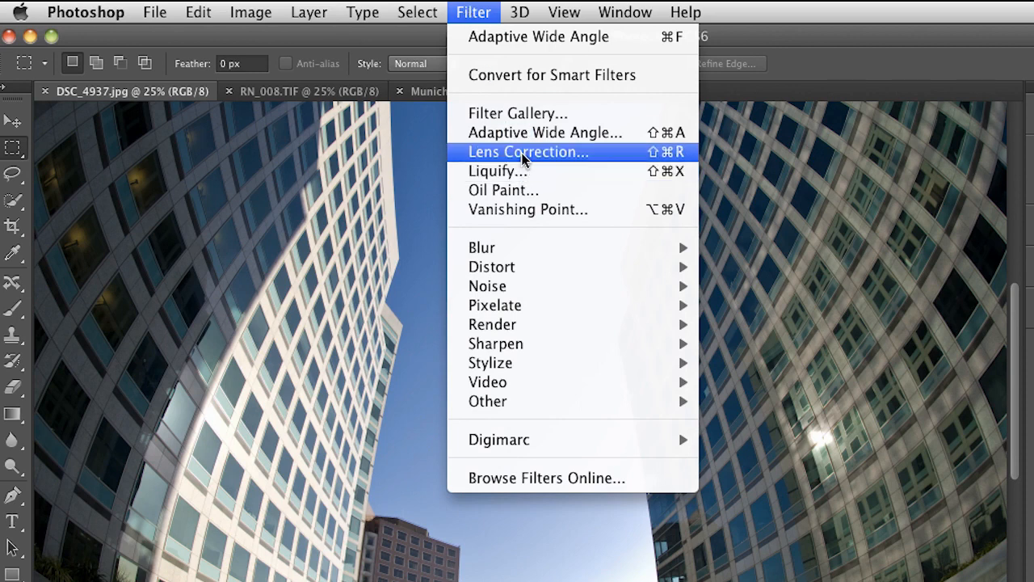
{"action": "left_click", "coordinate": [528, 152]}
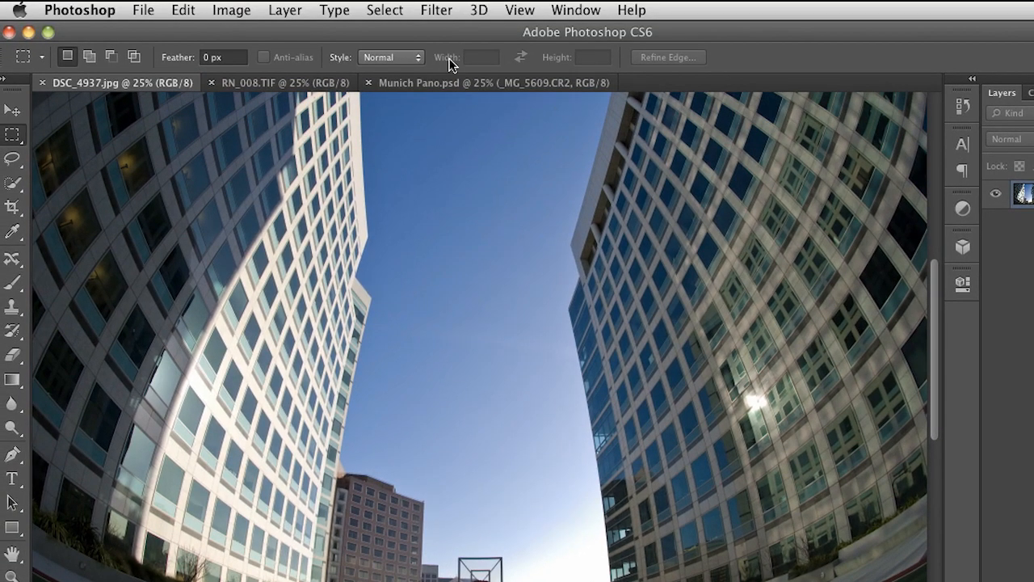
{"action": "left_click", "coordinate": [437, 10]}
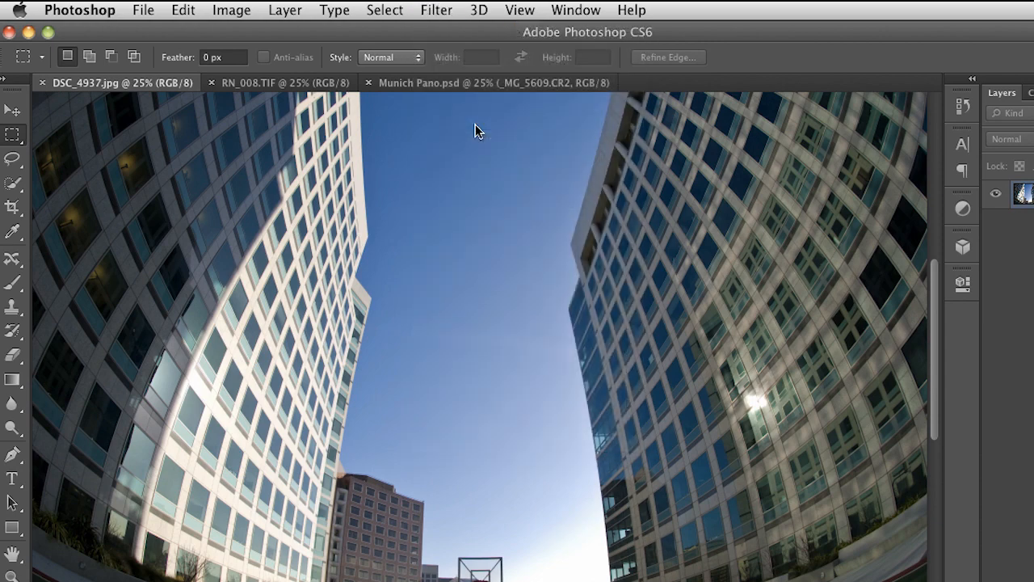
{"action": "left_click", "coordinate": [436, 9]}
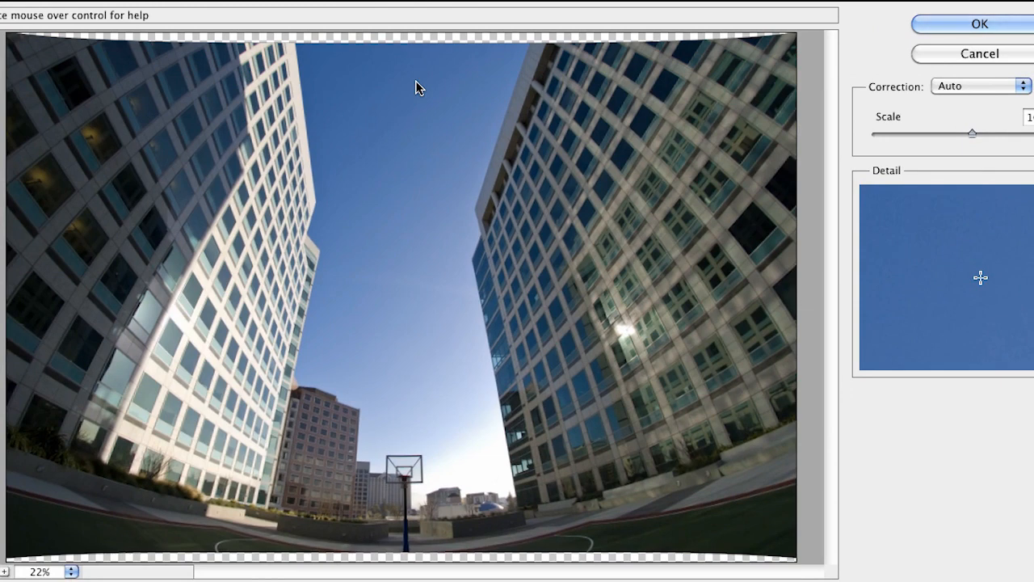
{"action": "mouse_move", "coordinate": [987, 86]}
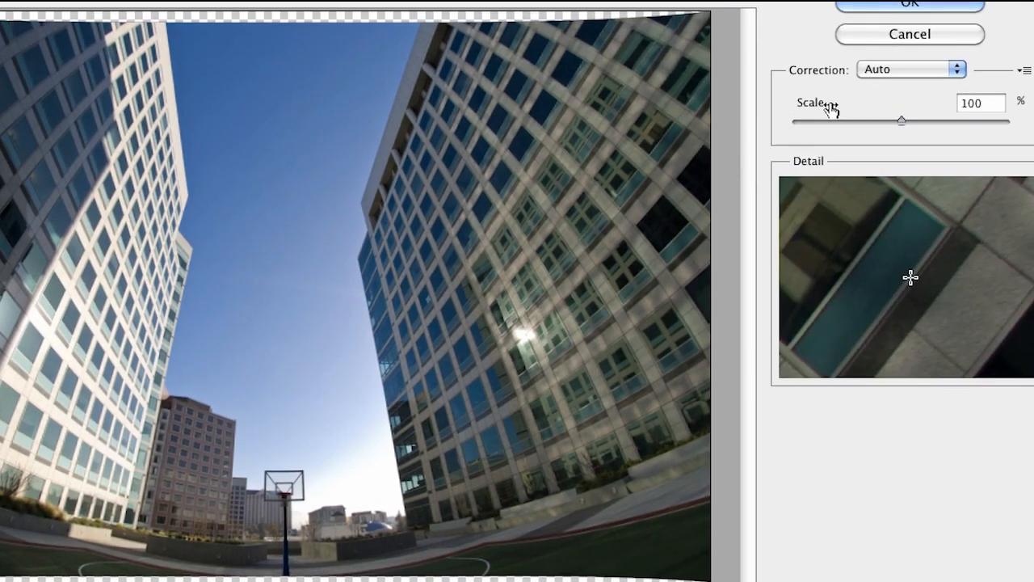
{"action": "mouse_move", "coordinate": [896, 73]}
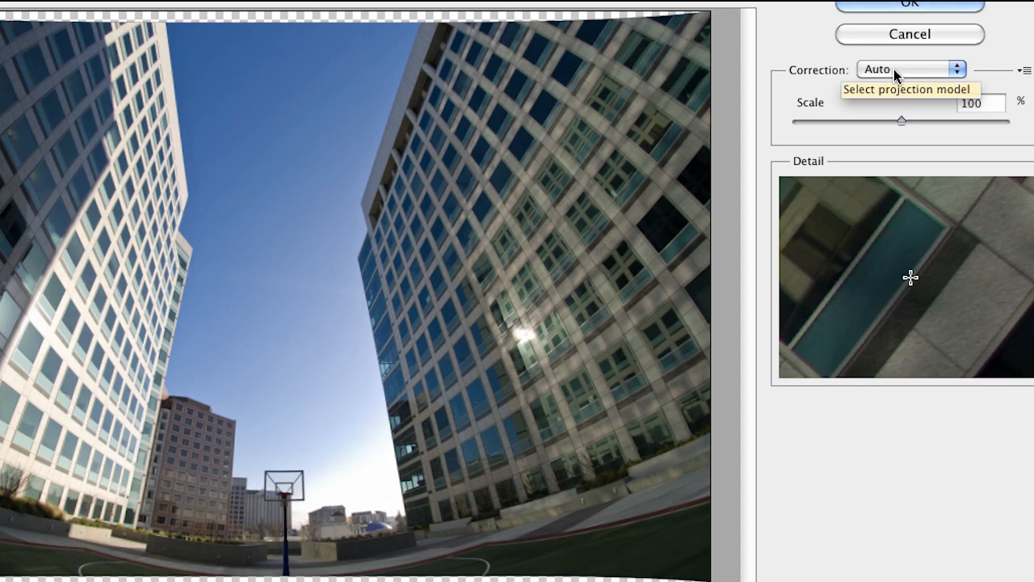
{"action": "mouse_move", "coordinate": [901, 68]}
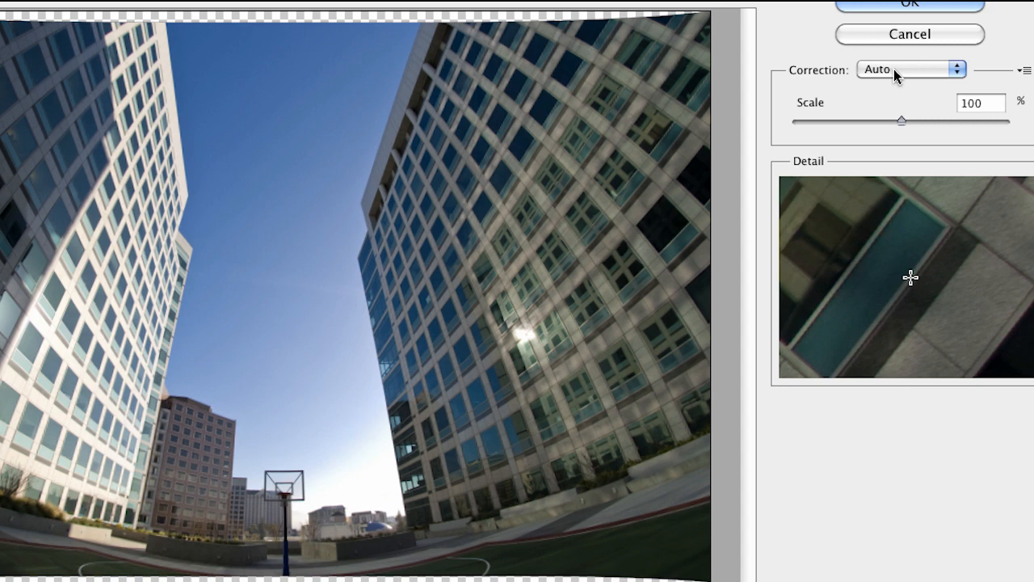
- Drag a constraint line following the curved window row on the right building
{"action": "left_click_drag", "start_coordinate": [384, 395], "coordinate": [635, 118]}
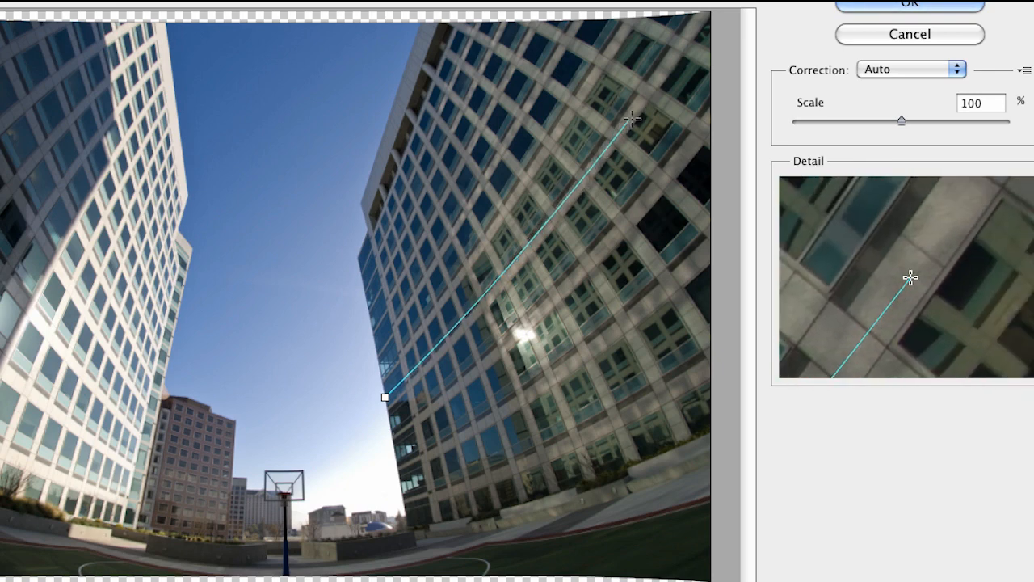
{"action": "left_click_drag", "start_coordinate": [630, 119], "coordinate": [671, 61]}
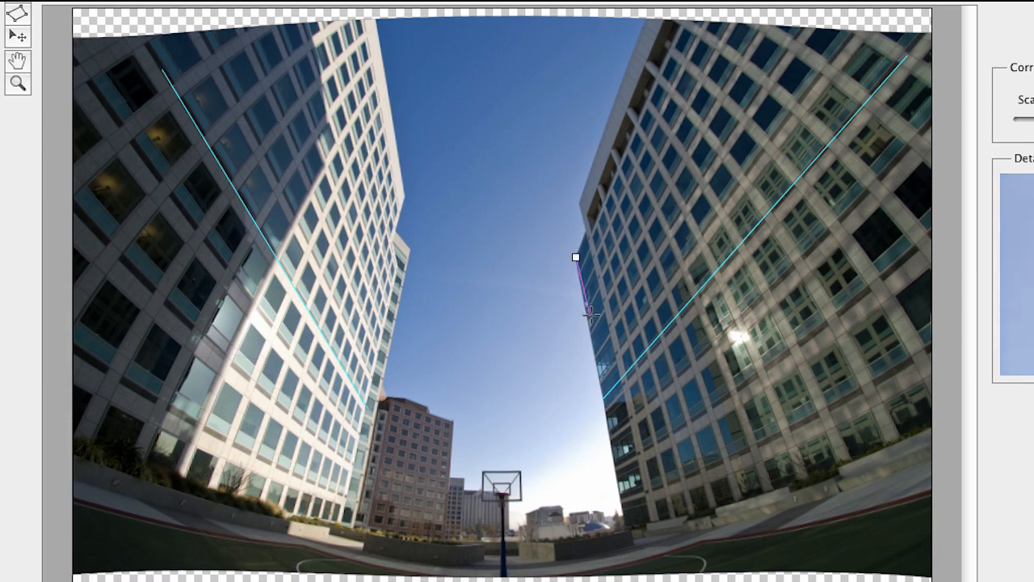
- Shift-drag a vertical constraint along the right building's inner edge to make it plumb
{"action": "left_click_drag", "start_coordinate": [586, 313], "coordinate": [614, 469]}
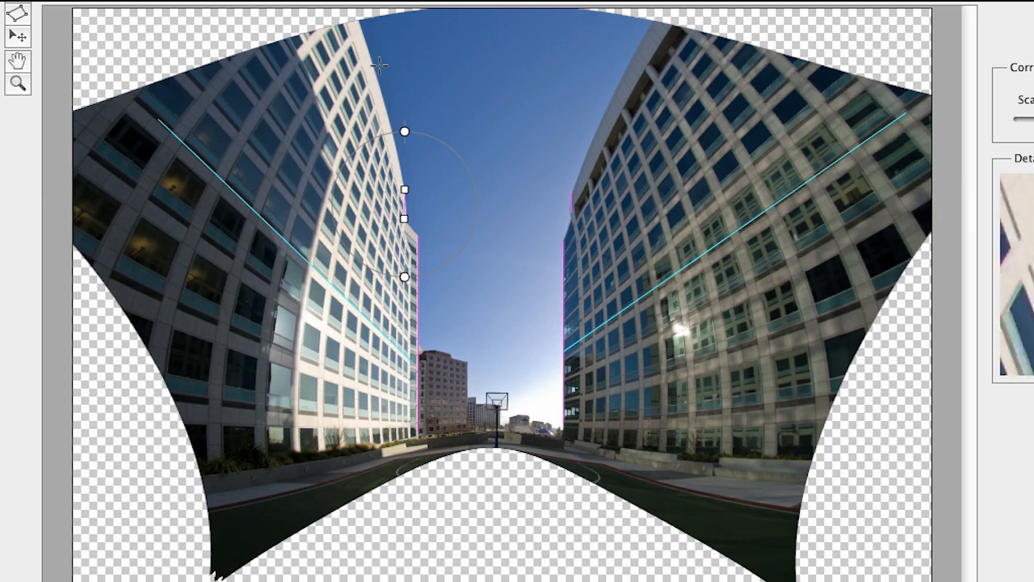
{"action": "mouse_move", "coordinate": [414, 158]}
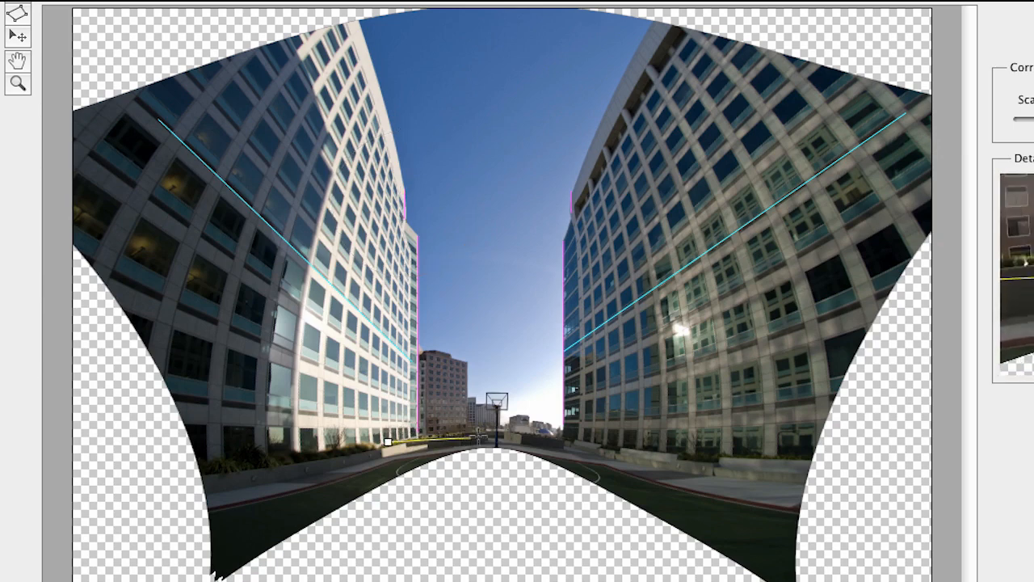
{"action": "left_click_drag", "start_coordinate": [396, 437], "coordinate": [573, 435]}
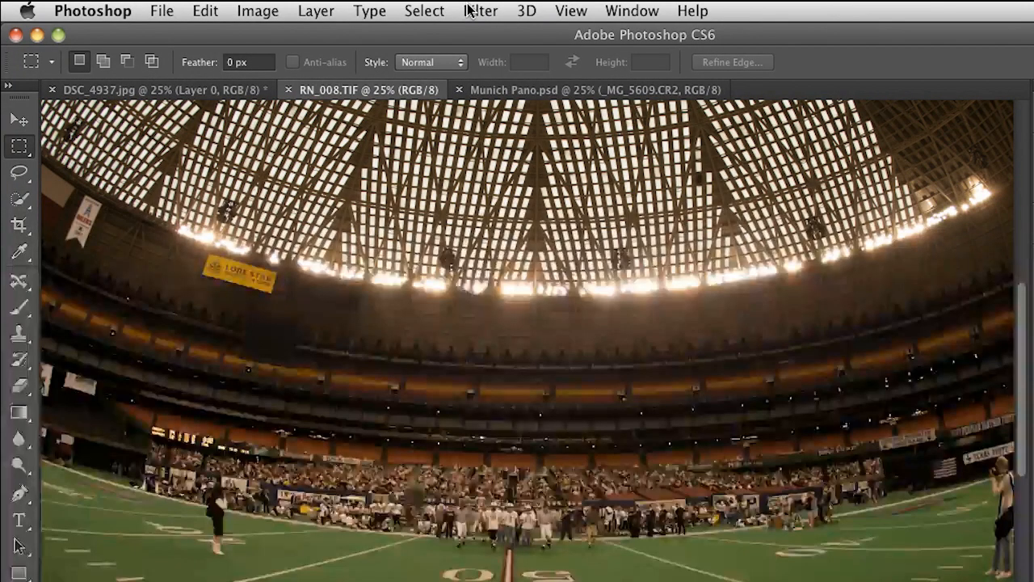
- Open the Filter menu over the stadium photo RN_008.TIF
{"action": "left_click", "coordinate": [480, 11]}
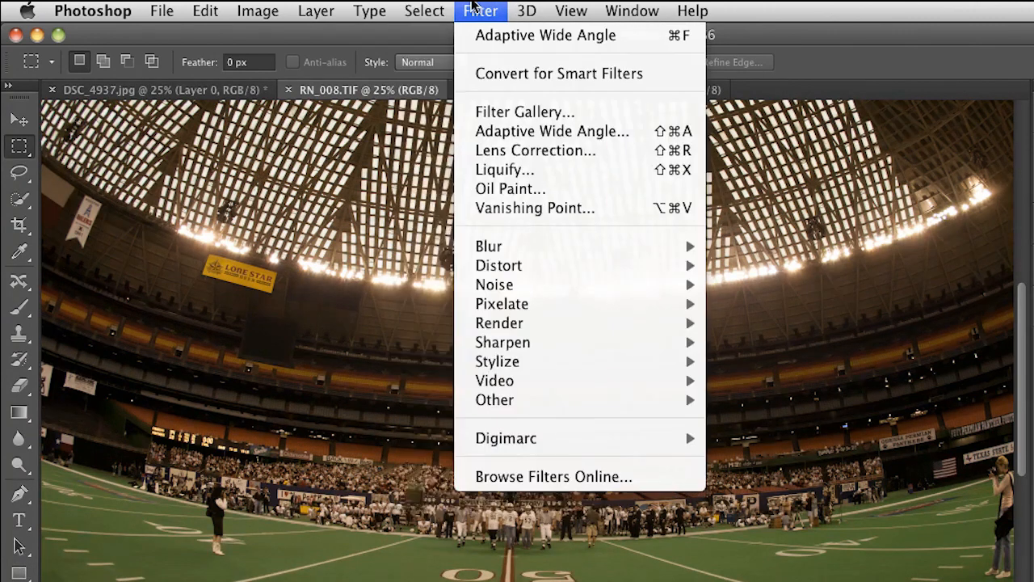
{"action": "mouse_move", "coordinate": [552, 131]}
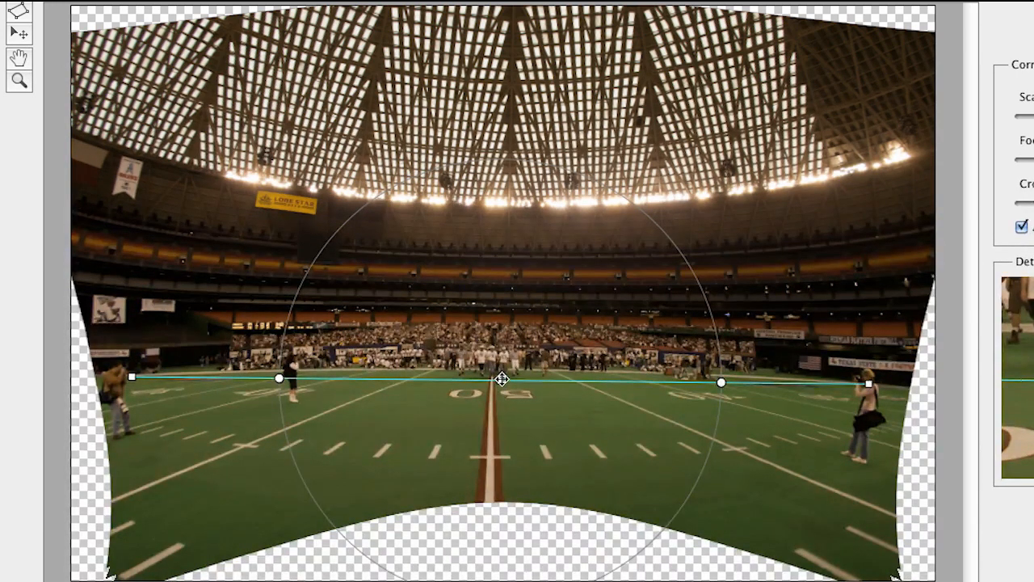
- Draw a constraint line along the curved yard line across the stadium field
{"action": "left_click_drag", "start_coordinate": [501, 380], "coordinate": [501, 375]}
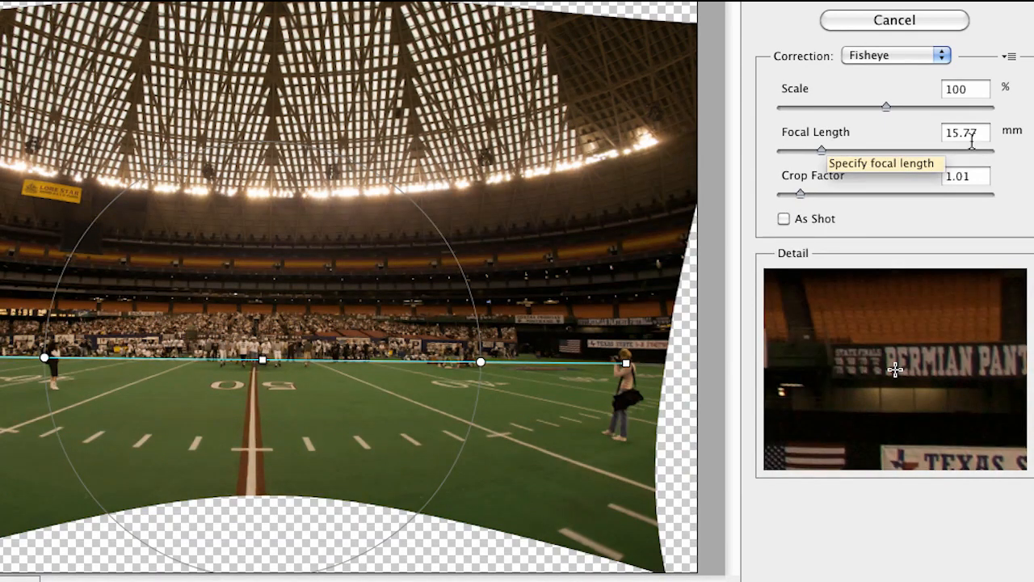
{"action": "mouse_move", "coordinate": [396, 213]}
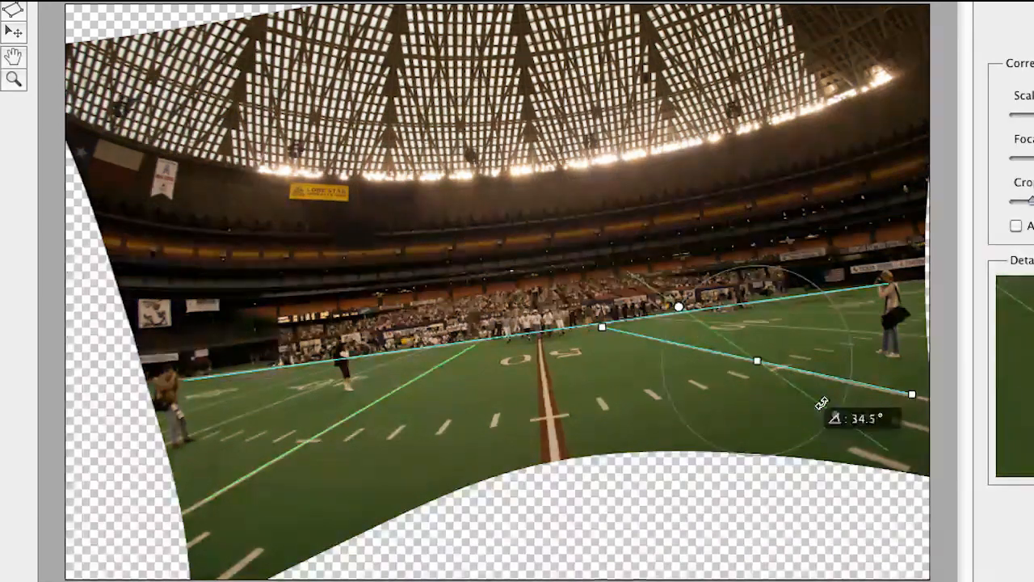
- Angle a second constraint along the diagonal field line
{"action": "left_click_drag", "start_coordinate": [912, 395], "coordinate": [796, 479]}
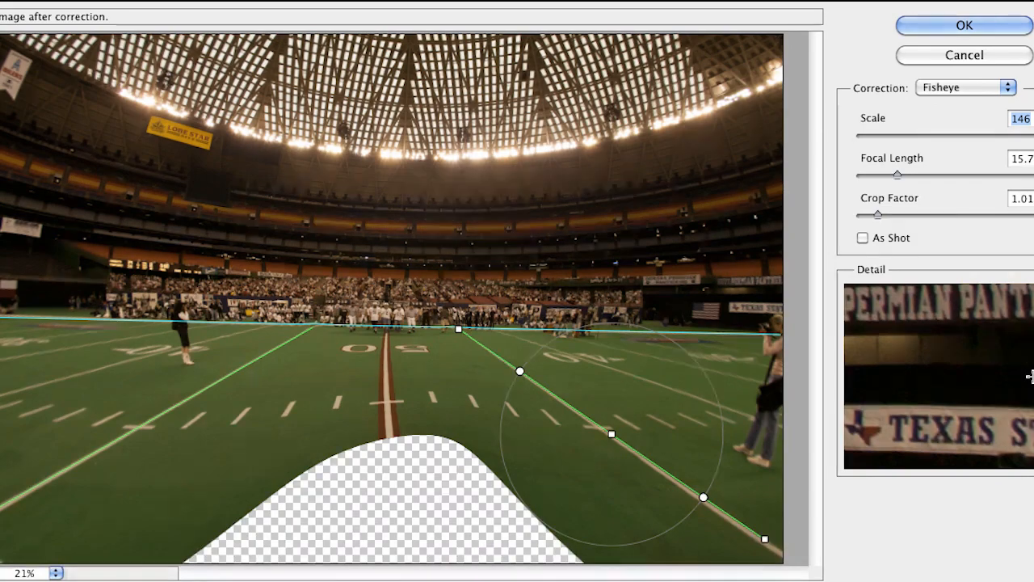
- Click OK to apply the stadium's Adaptive Wide Angle correction
{"action": "left_click", "coordinate": [963, 25]}
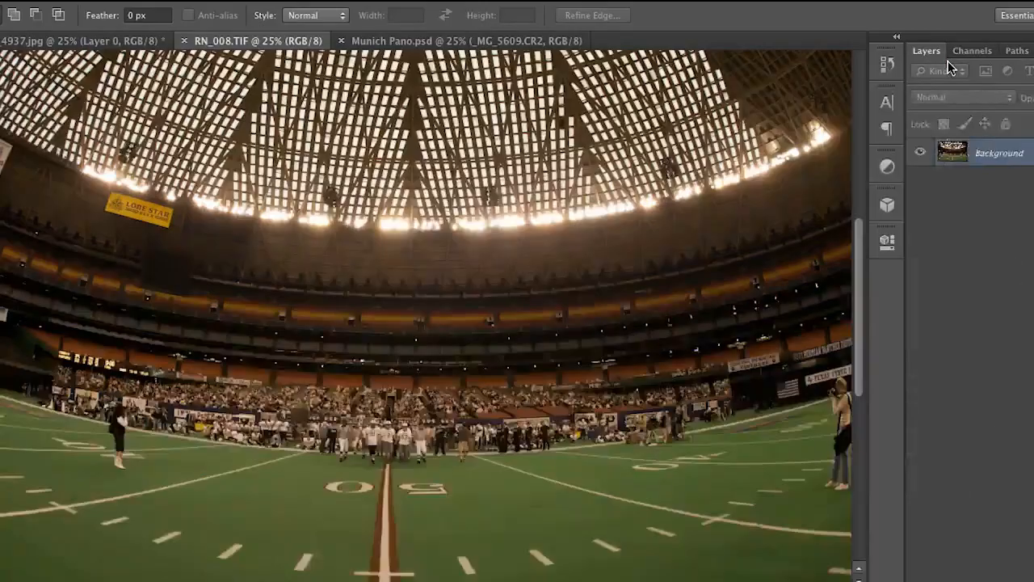
{"action": "mouse_move", "coordinate": [937, 71]}
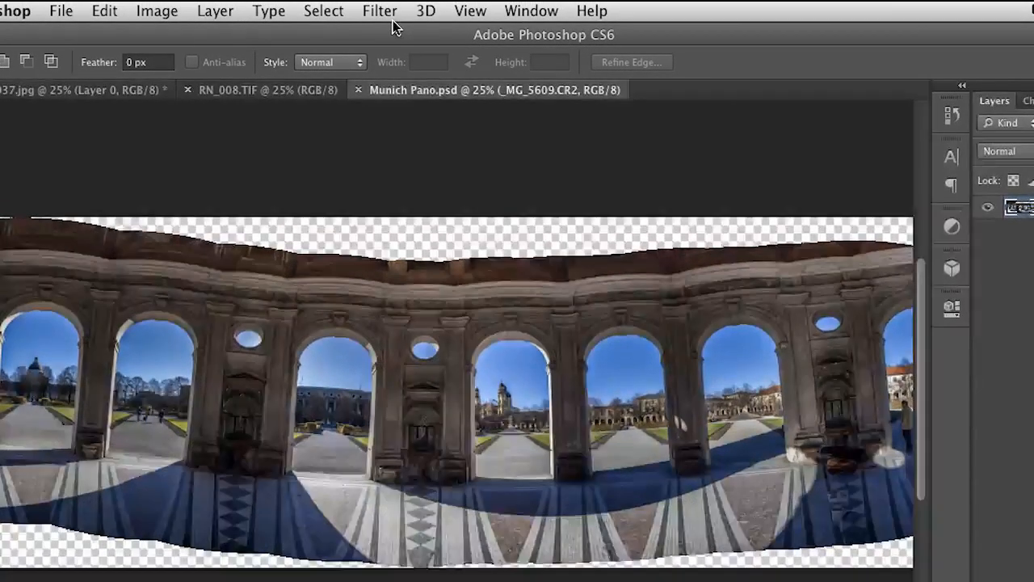
- Open Adaptive Wide Angle on Munich Pano and switch Correction from Panorama to Fisheye
{"action": "left_click", "coordinate": [379, 10]}
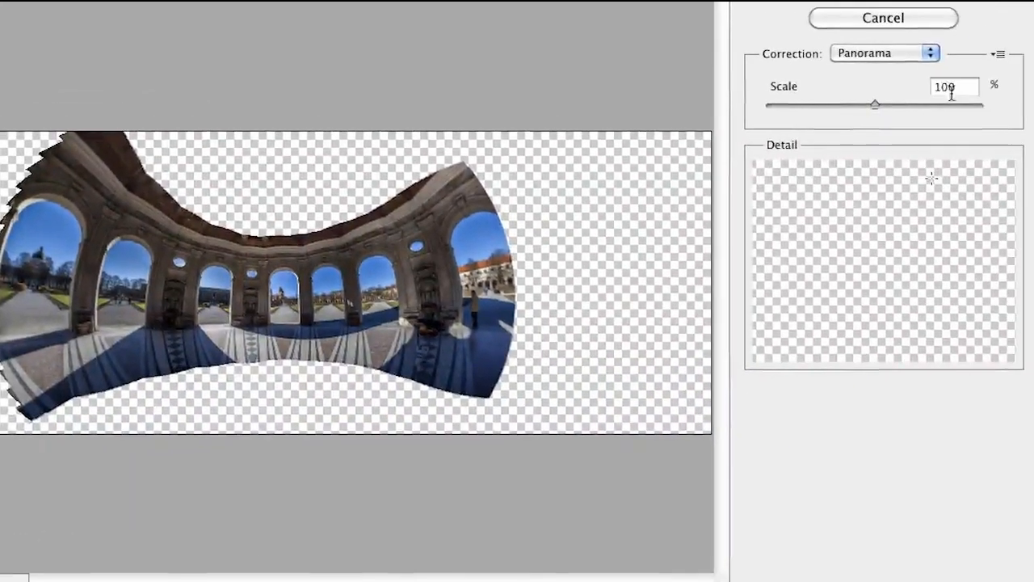
{"action": "mouse_move", "coordinate": [884, 54]}
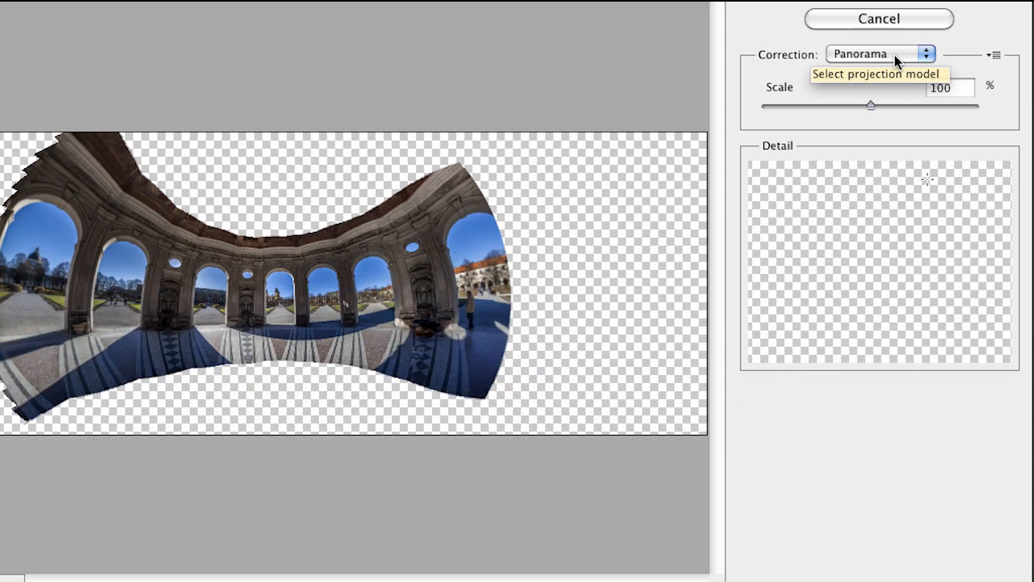
{"action": "left_click", "coordinate": [879, 54]}
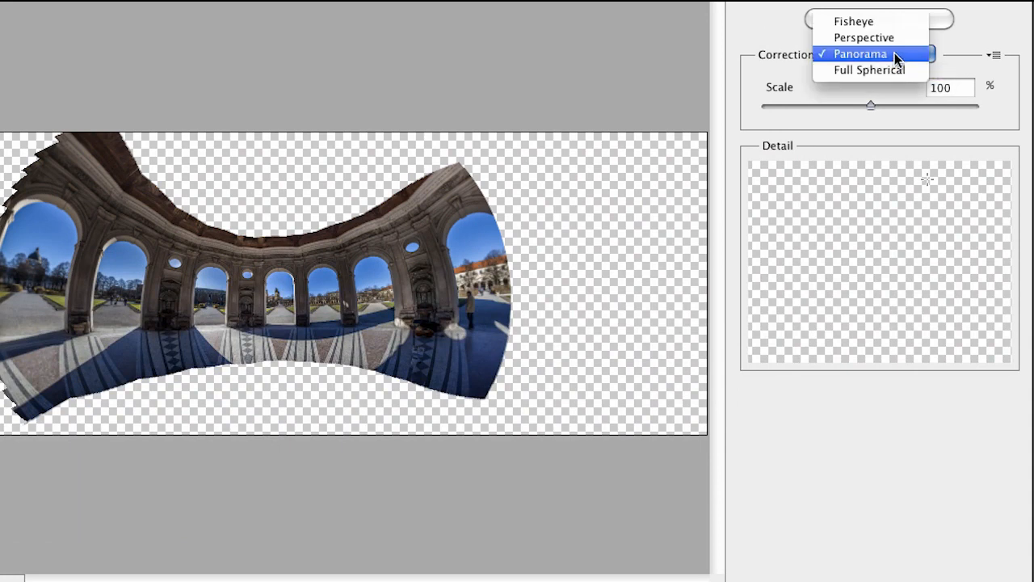
{"action": "mouse_move", "coordinate": [854, 21]}
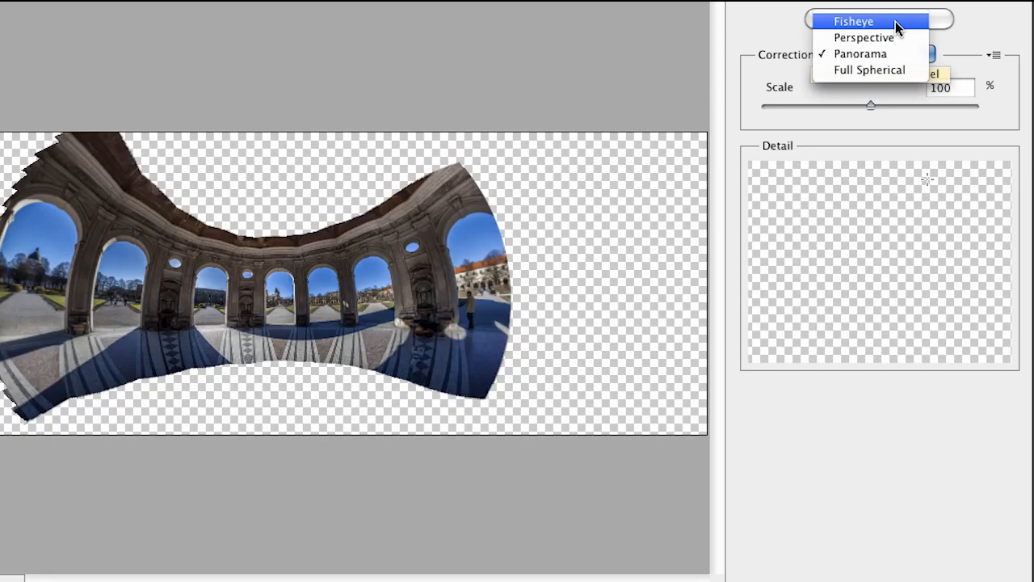
{"action": "left_click", "coordinate": [853, 21]}
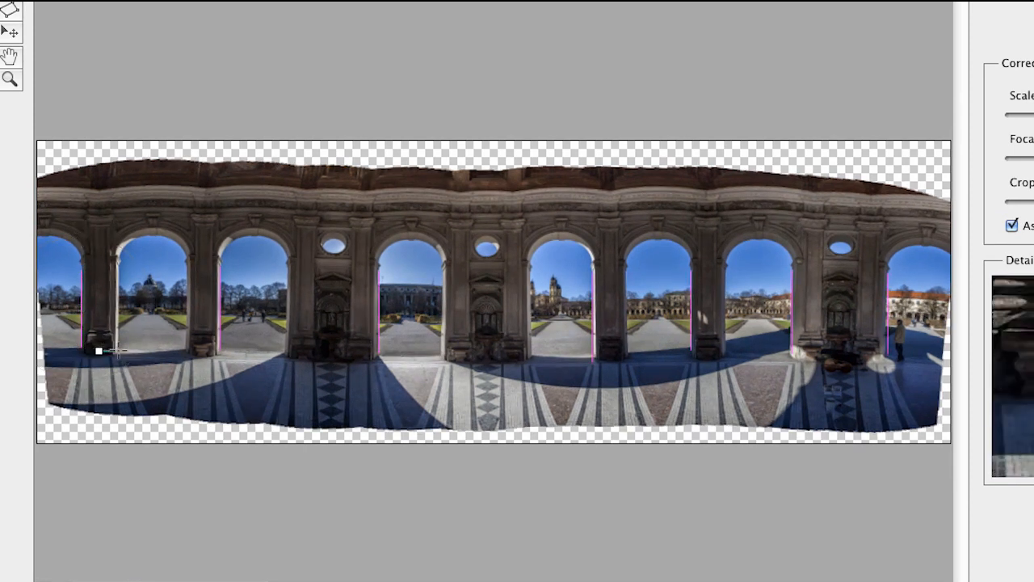
- Draw a constraint along a column edge of the Munich Pano arcade
{"action": "left_click_drag", "start_coordinate": [98, 351], "coordinate": [331, 356]}
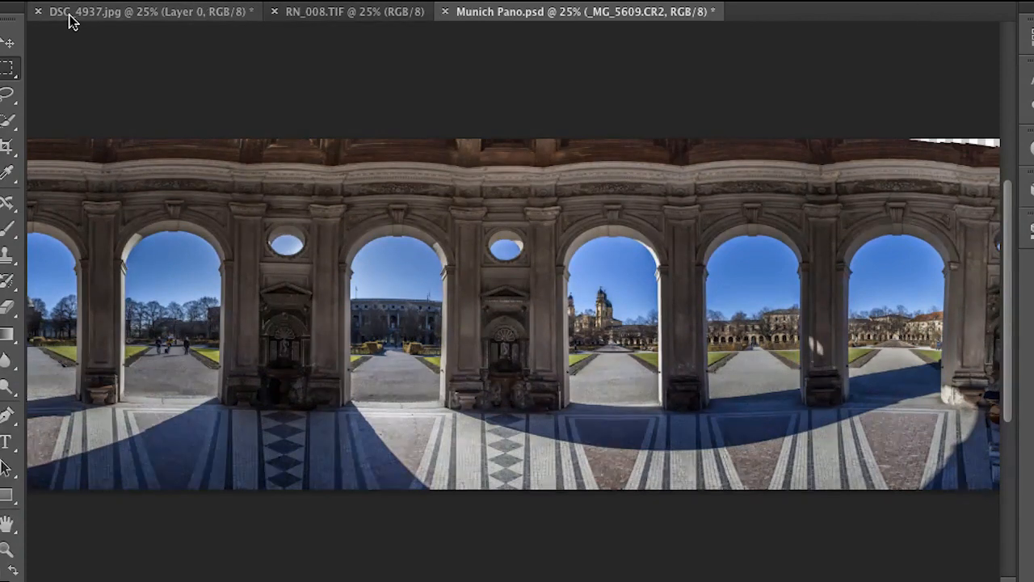
{"action": "left_click", "coordinate": [121, 11]}
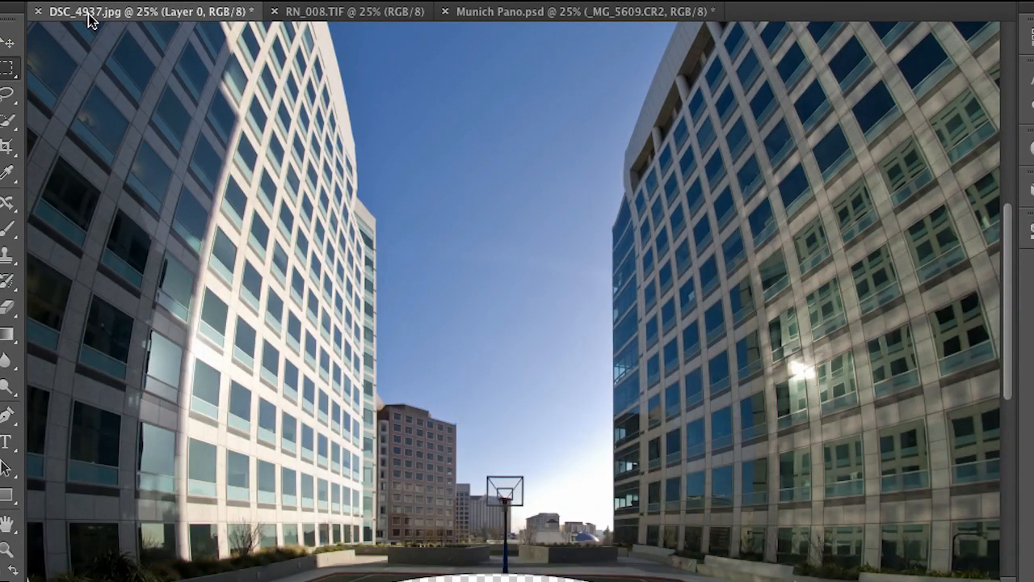
{"action": "left_click", "coordinate": [347, 10]}
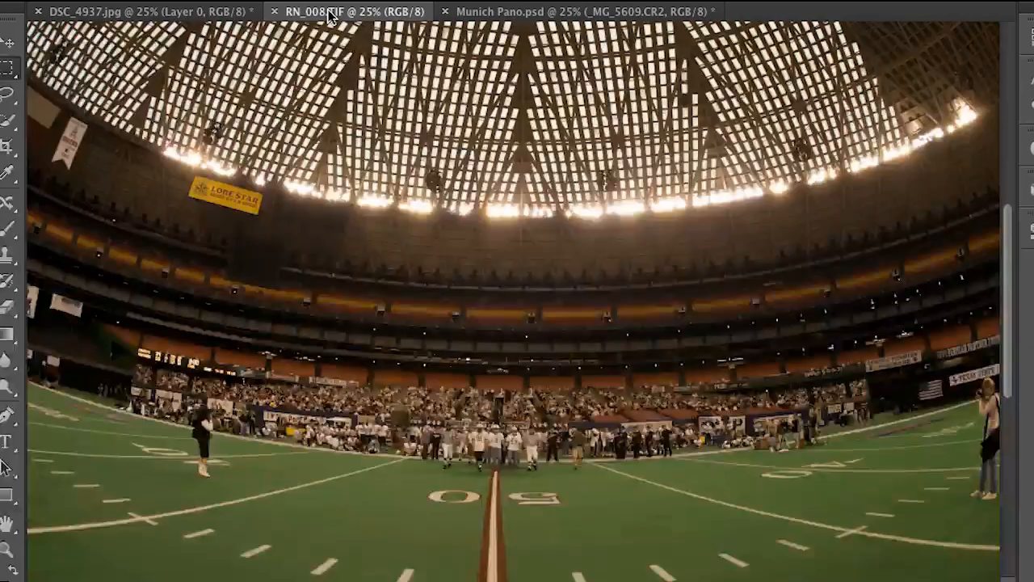
{"action": "mouse_move", "coordinate": [327, 12]}
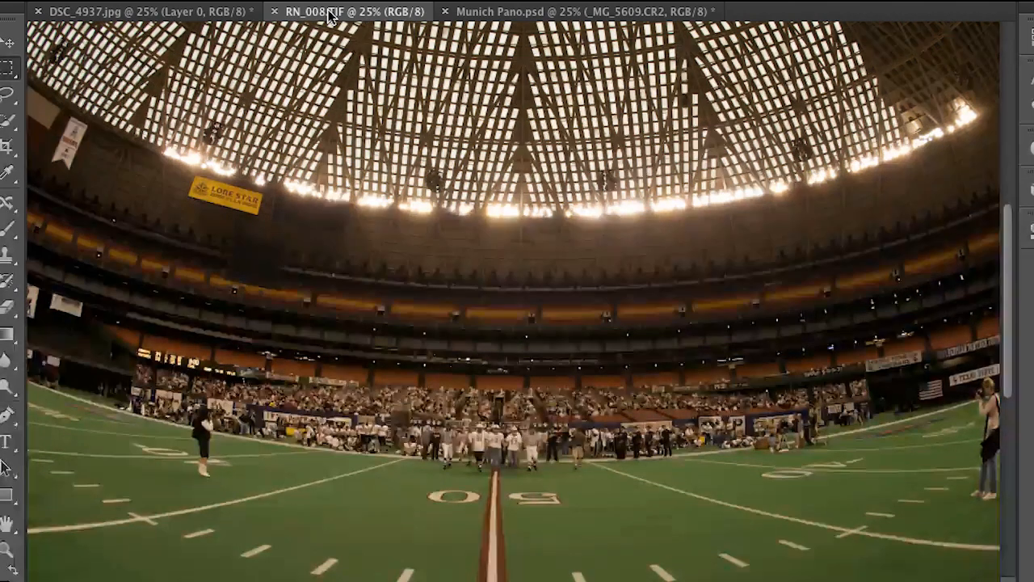
{"action": "mouse_move", "coordinate": [582, 11]}
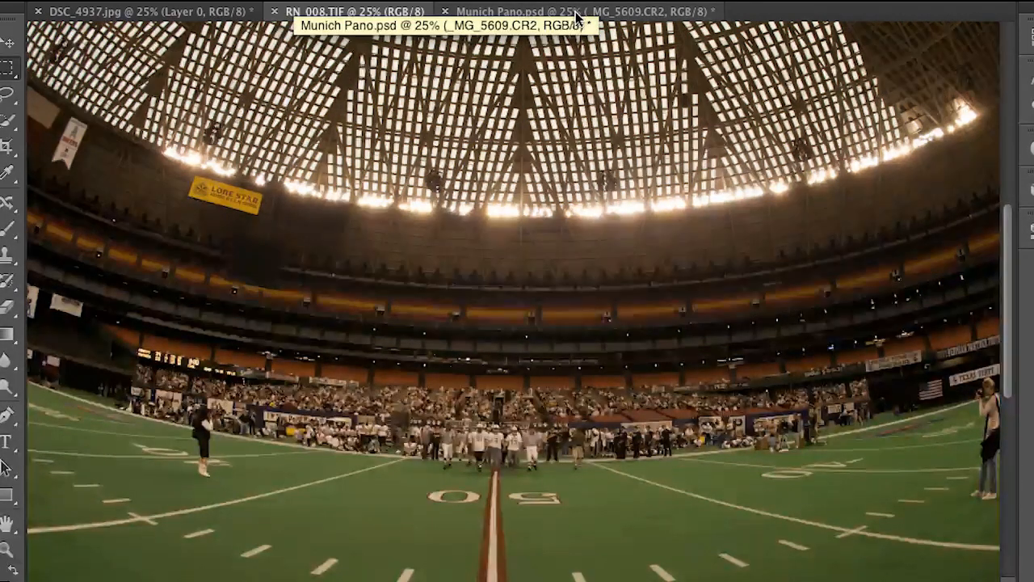
{"action": "left_click", "coordinate": [574, 12]}
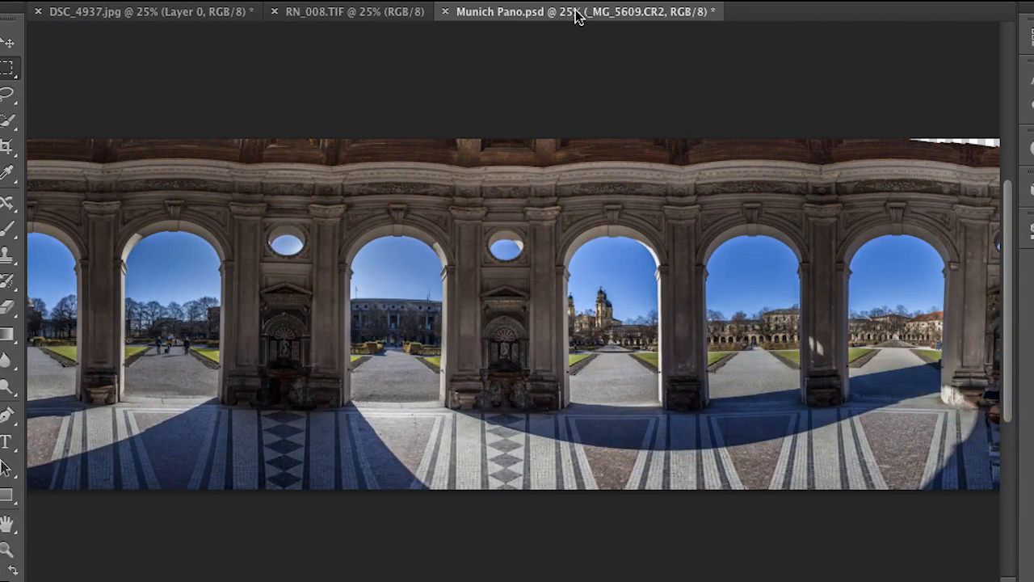